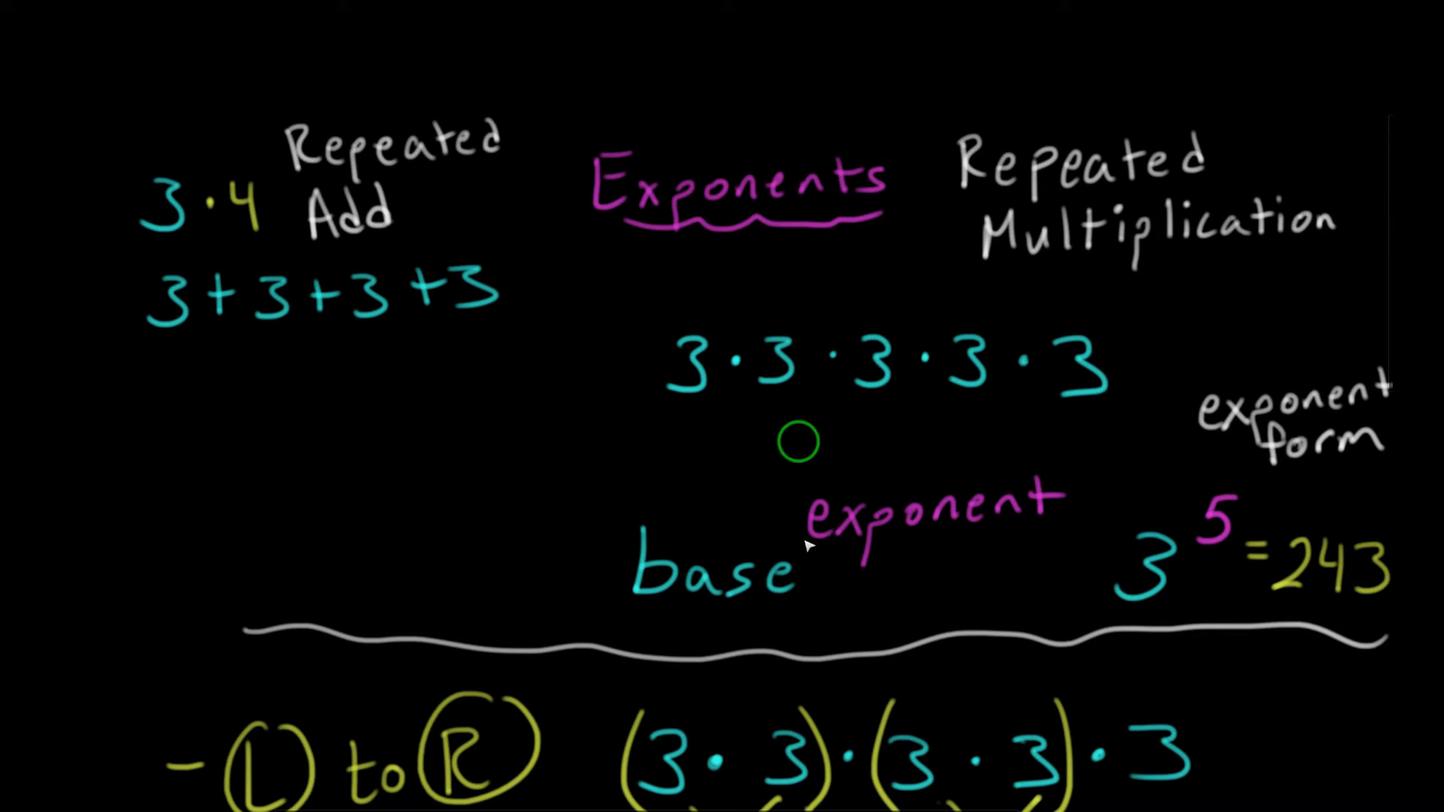
{"action": "mouse_move", "coordinate": [779, 196]}
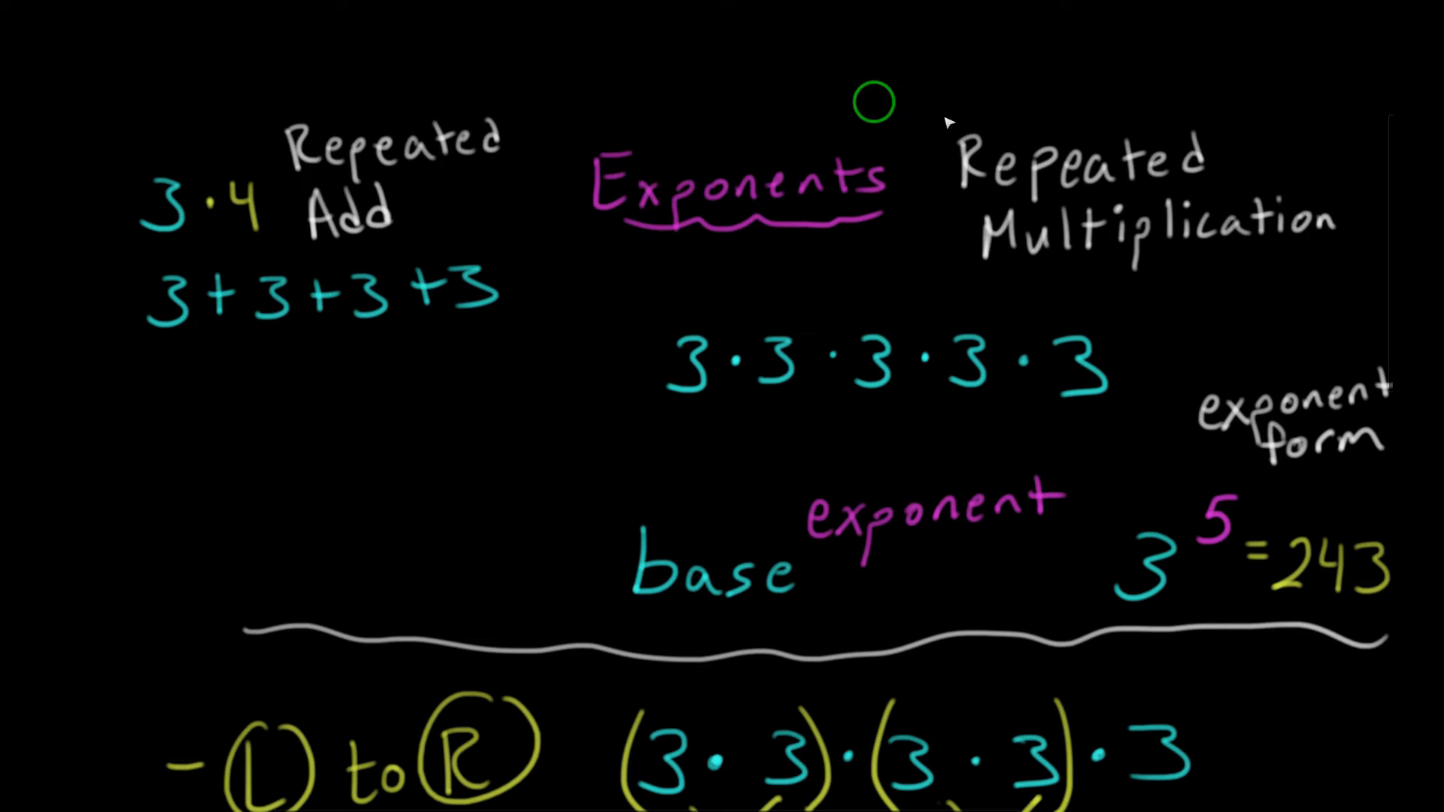
{"action": "mouse_move", "coordinate": [590, 175]}
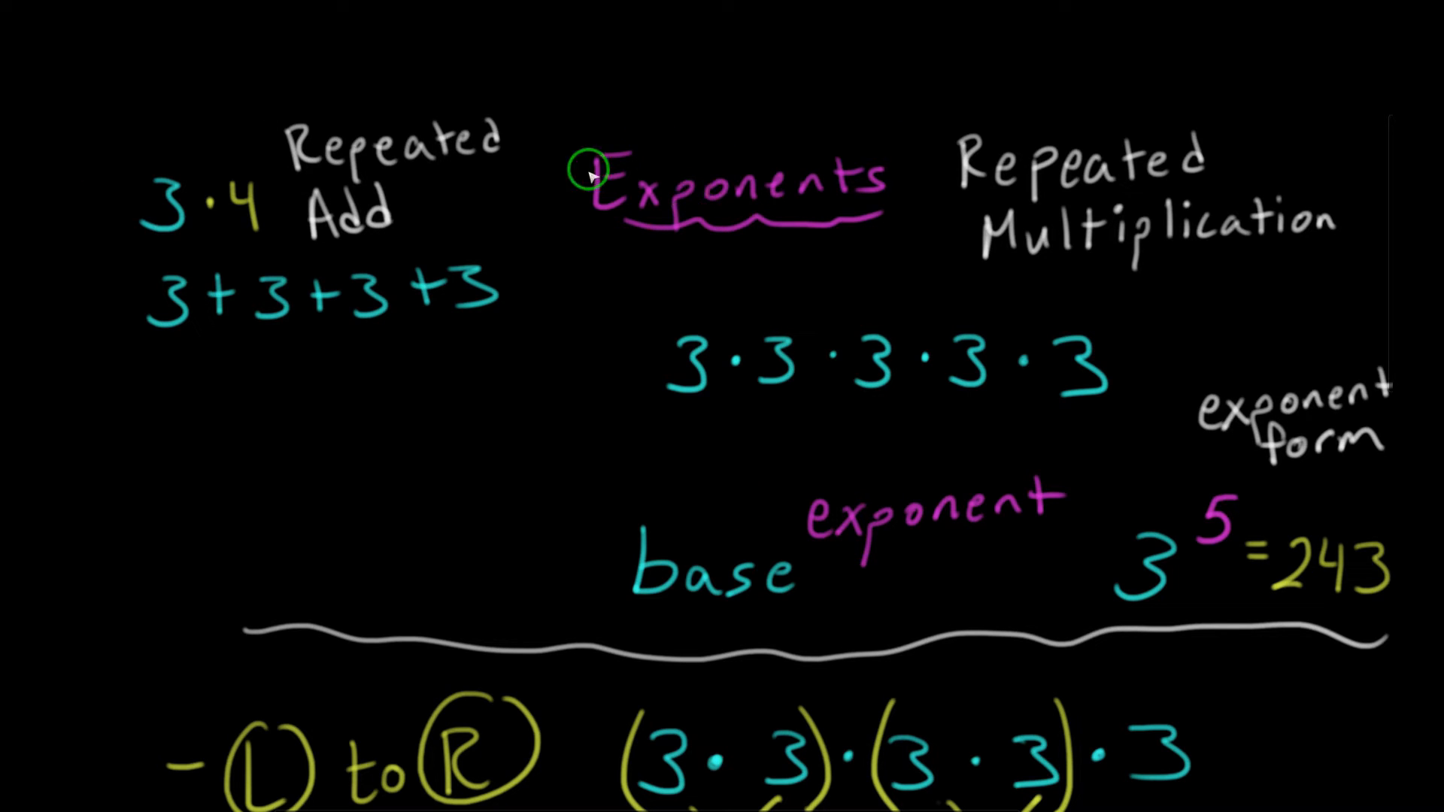
{"action": "mouse_move", "coordinate": [921, 501]}
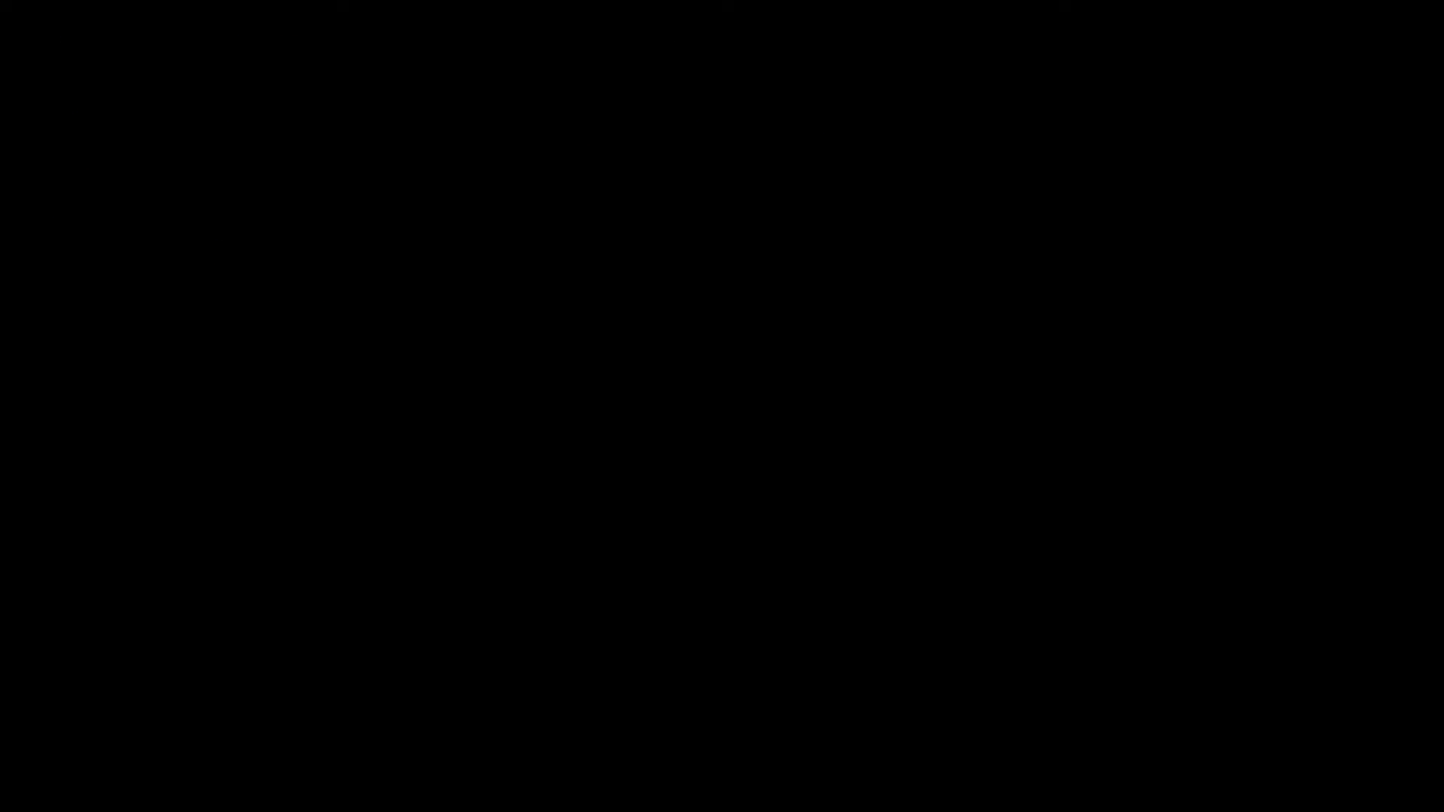
- Handwrite 10⁰–10⁵, the products 10·10 and 10·10·10, and values 1, 10, 100, 1,000
{"action": "left_click", "coordinate": [605, 128]}
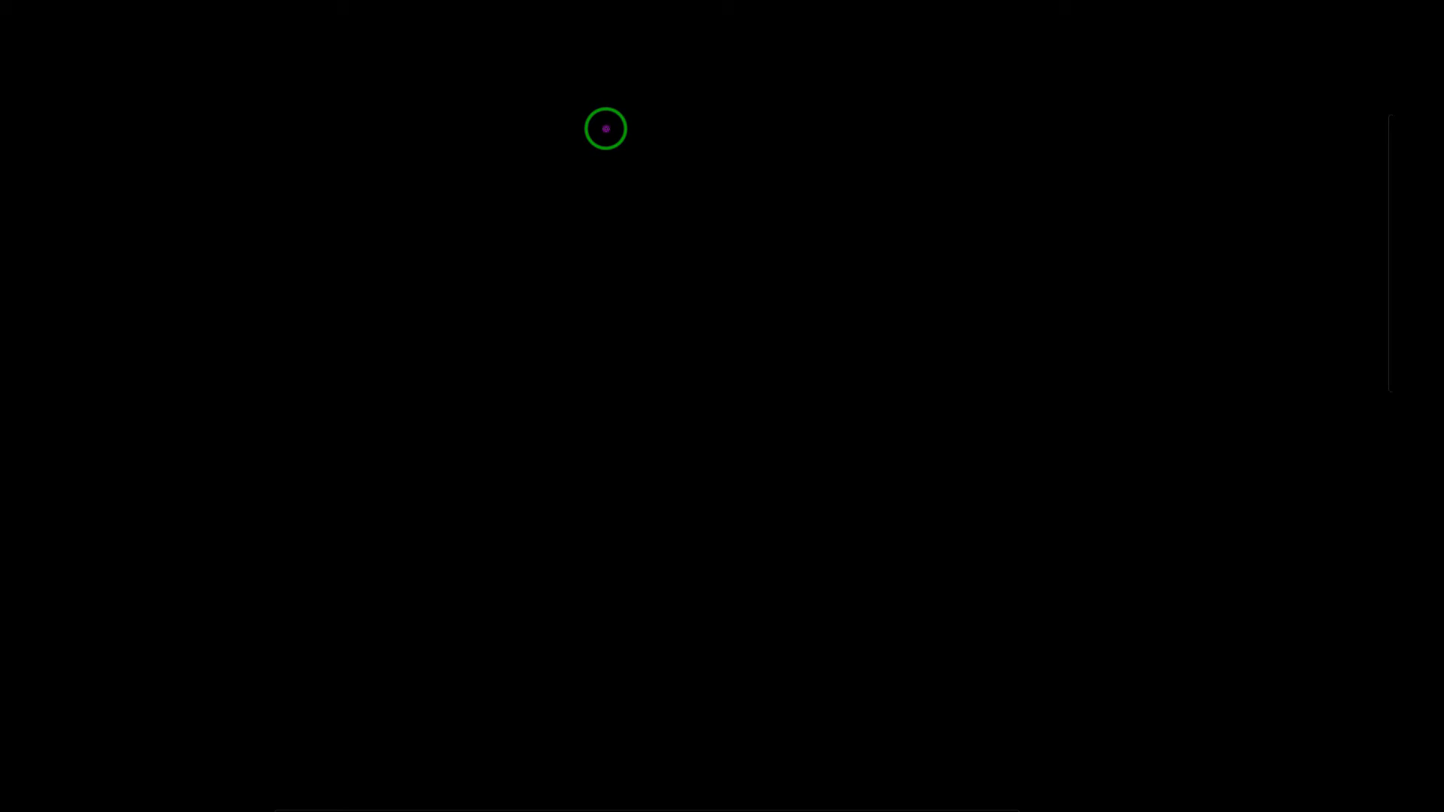
{"action": "left_click_drag", "start_coordinate": [605, 128], "coordinate": [670, 326]}
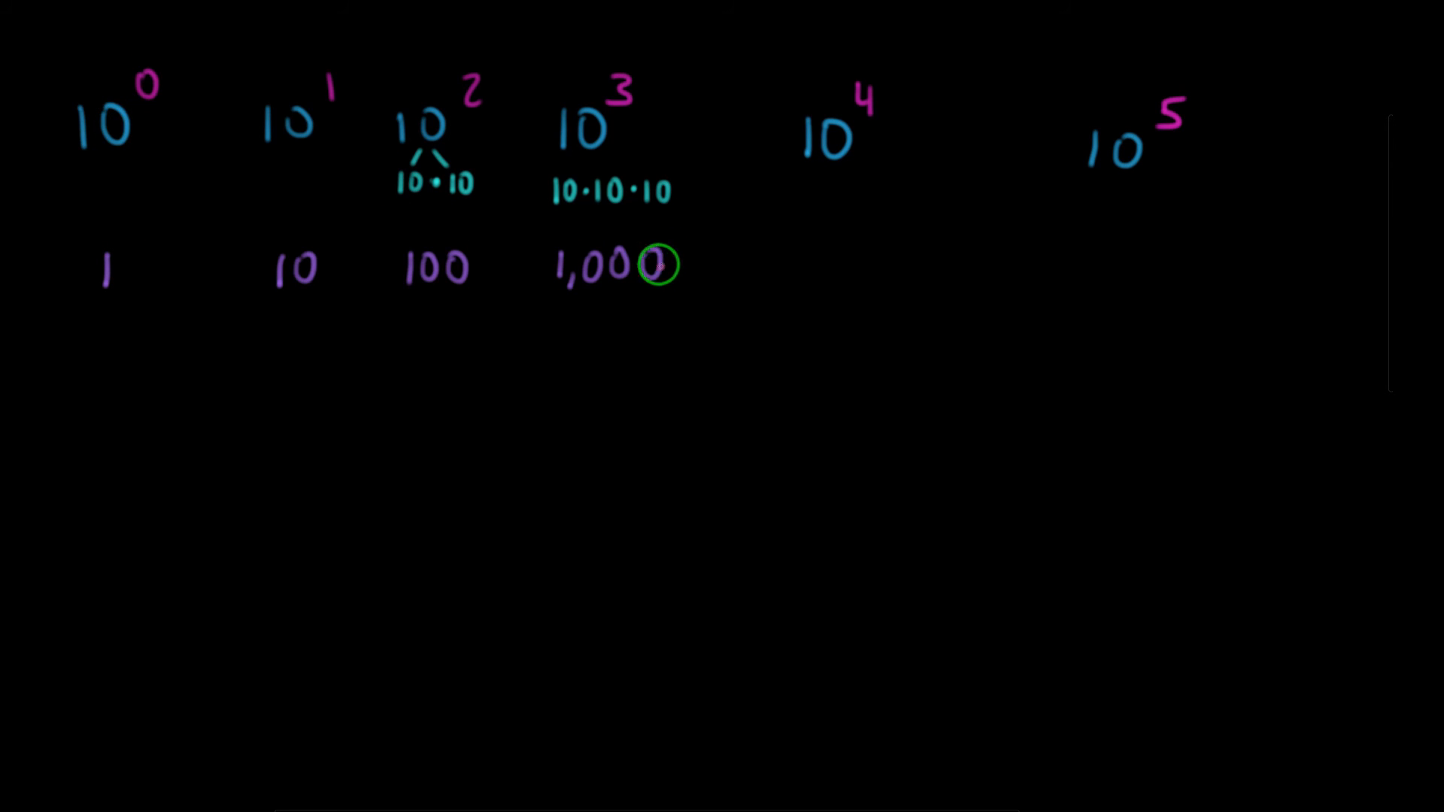
{"action": "mouse_move", "coordinate": [633, 267]}
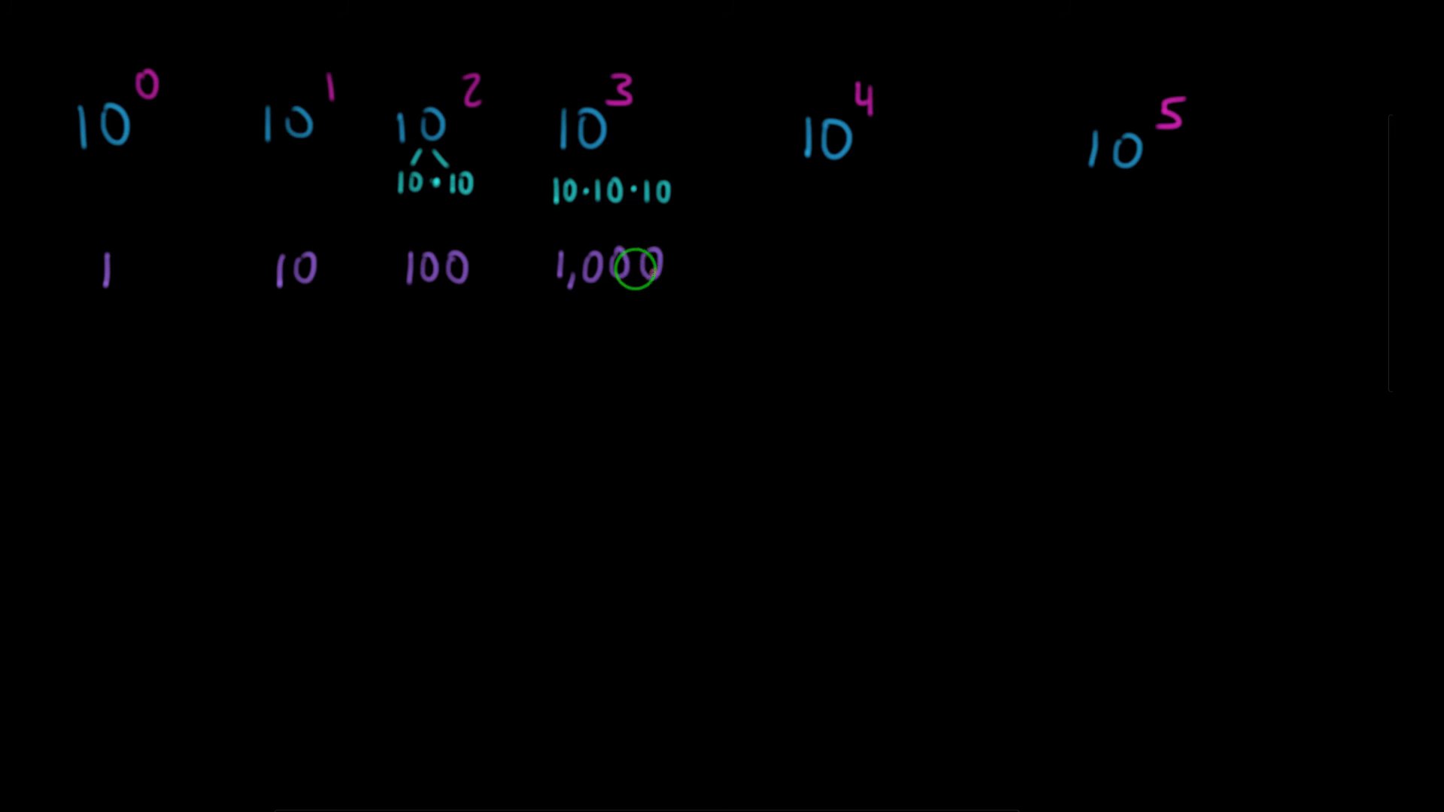
{"action": "mouse_move", "coordinate": [148, 73]}
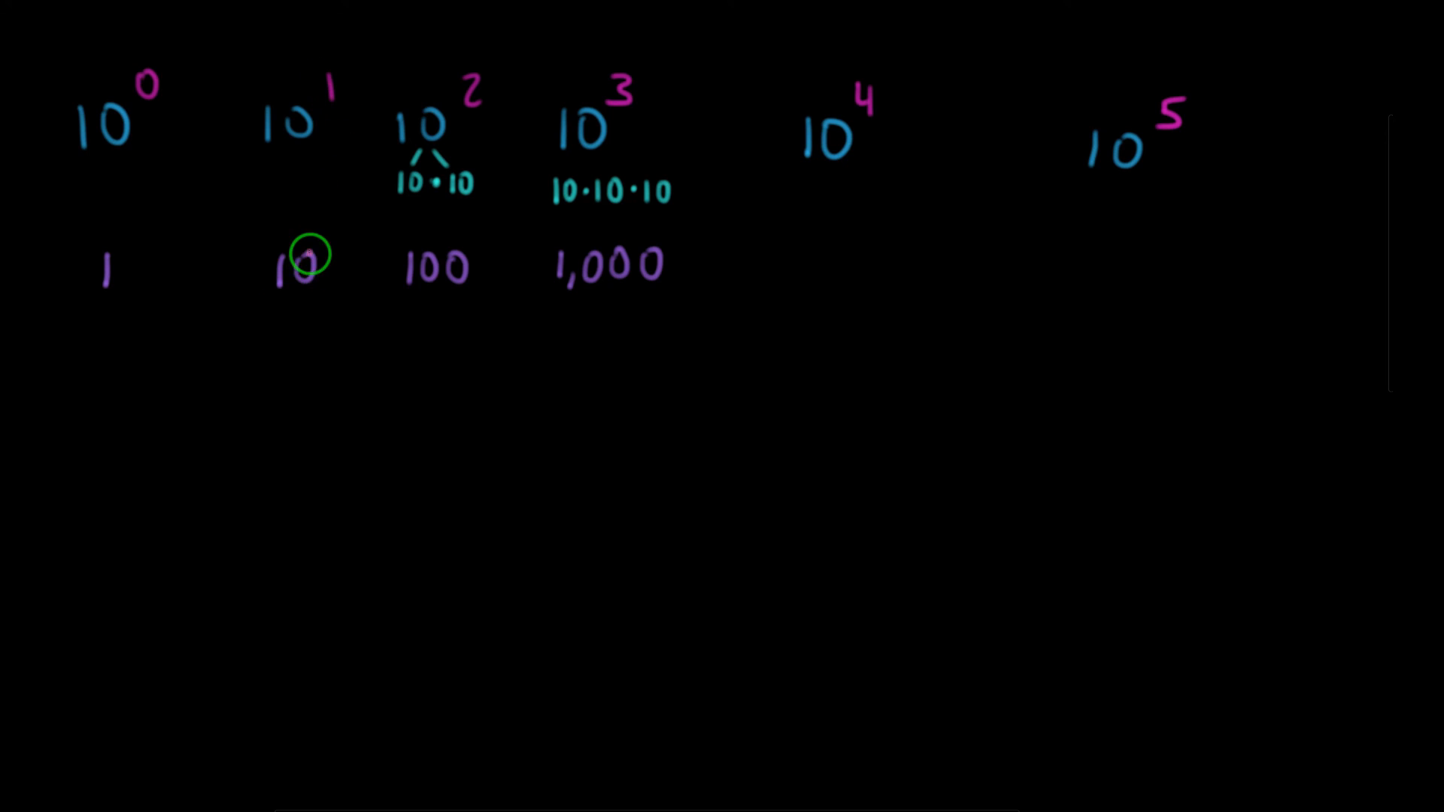
{"action": "mouse_move", "coordinate": [451, 241]}
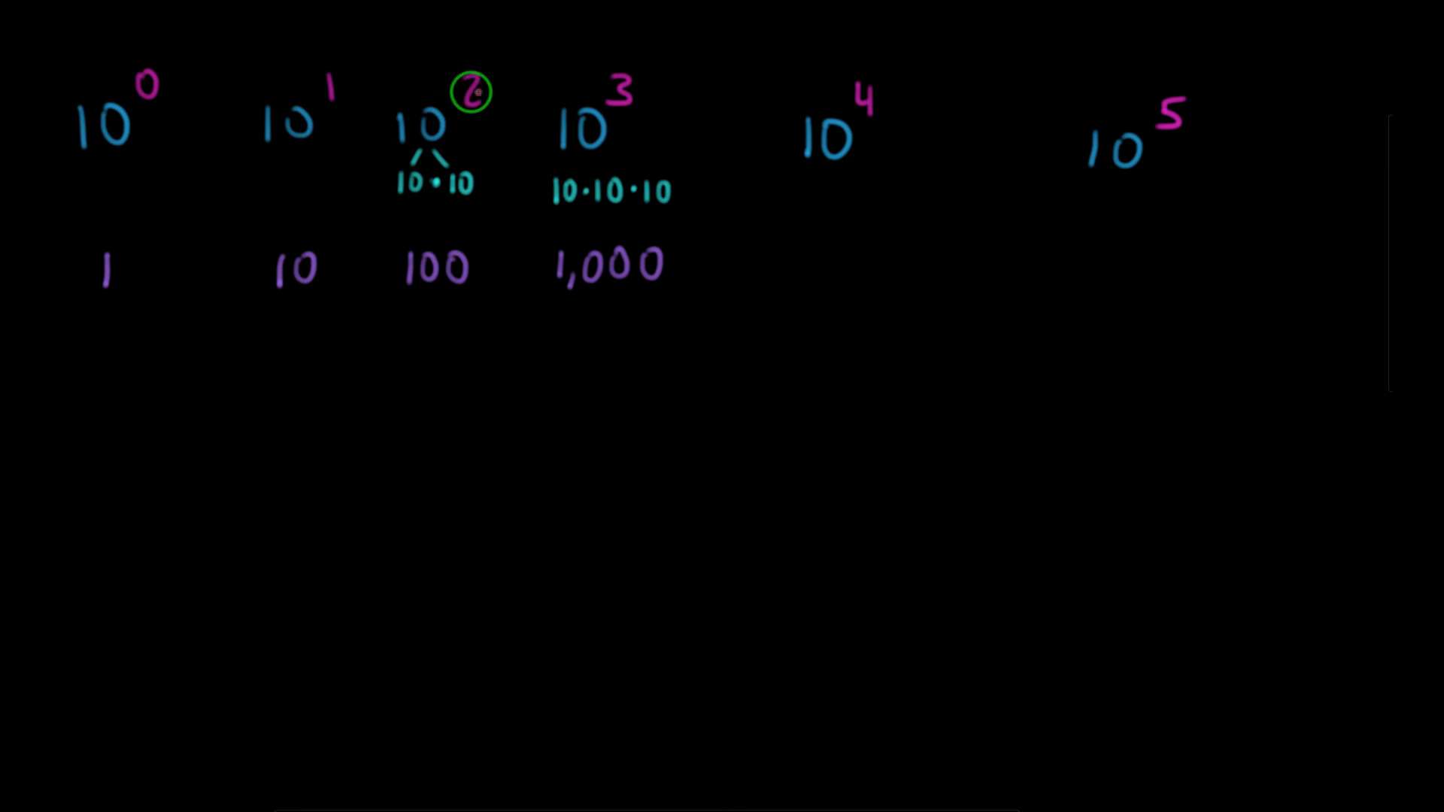
{"action": "mouse_move", "coordinate": [665, 275]}
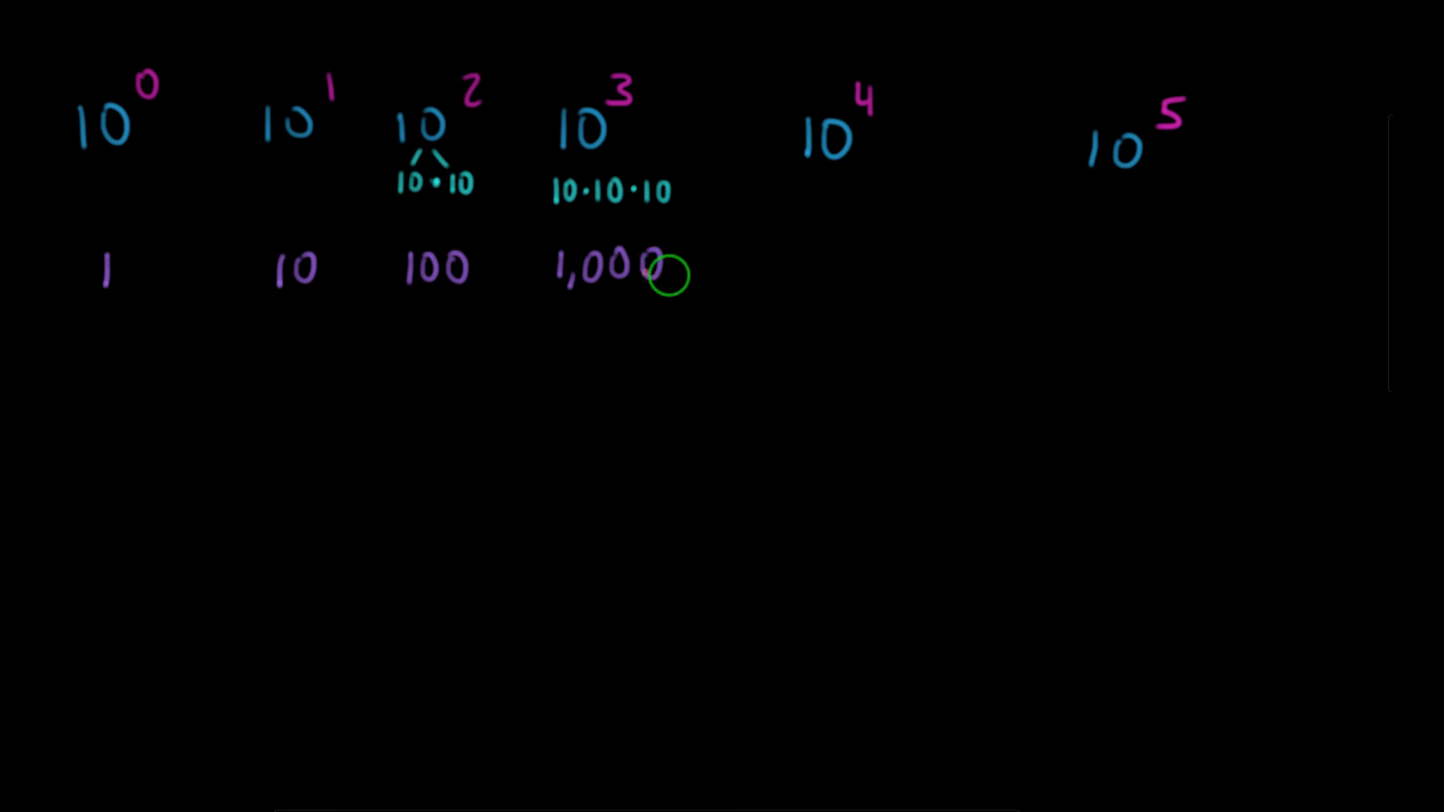
{"action": "mouse_move", "coordinate": [825, 182]}
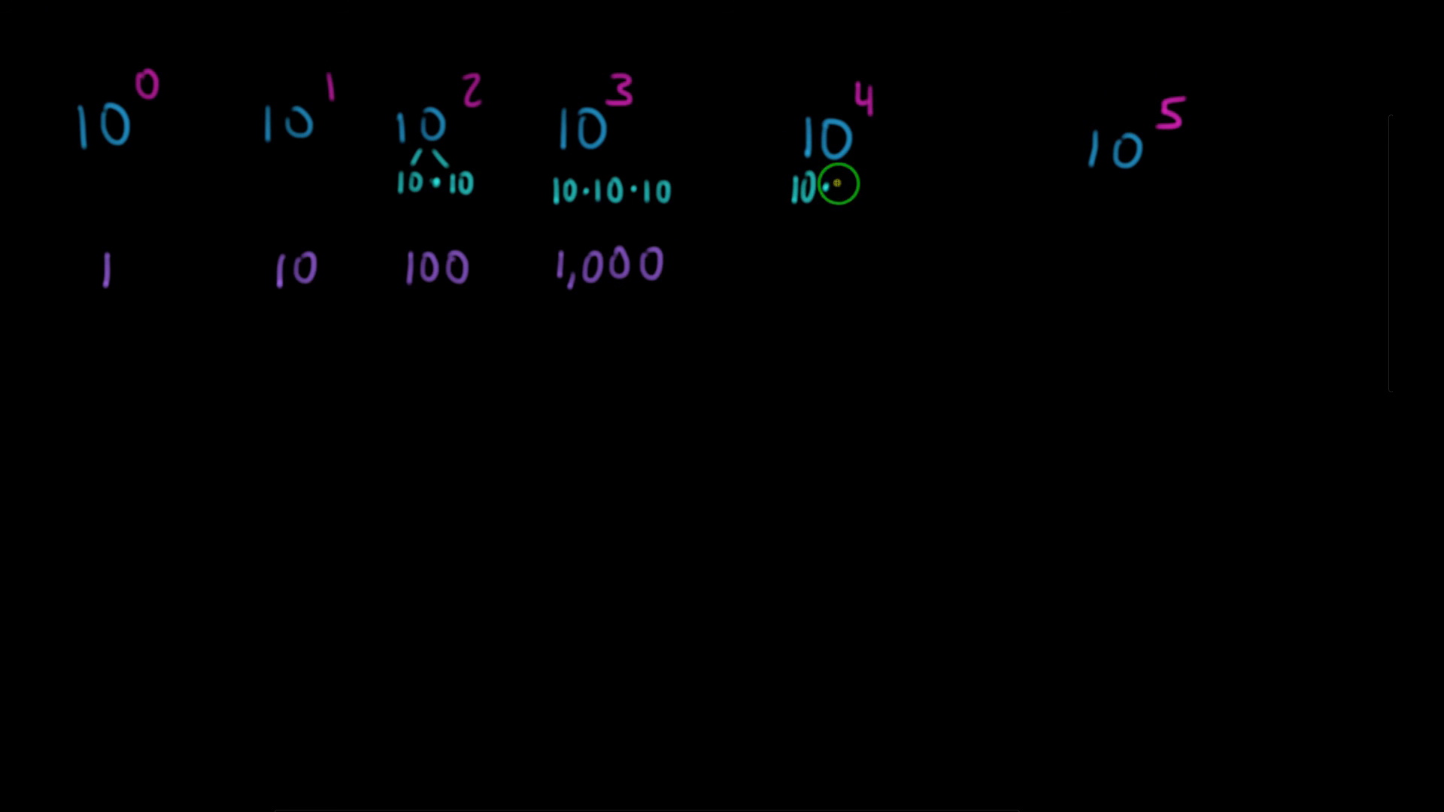